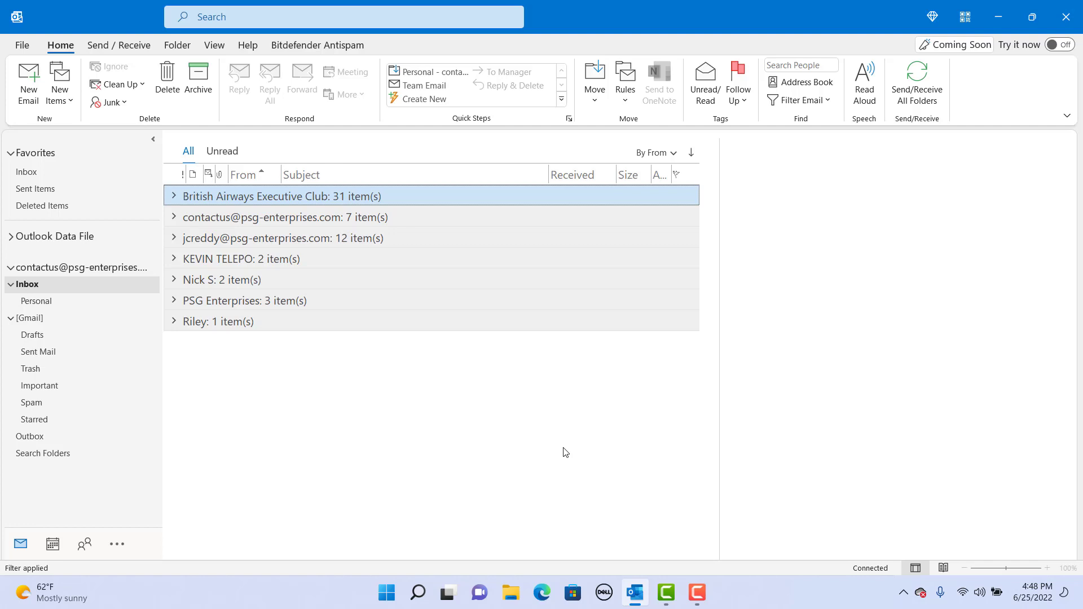
Switch from Mail to the Calendar showing the work week of June 20–24, 2022.
{"action": "left_click", "coordinate": [53, 544]}
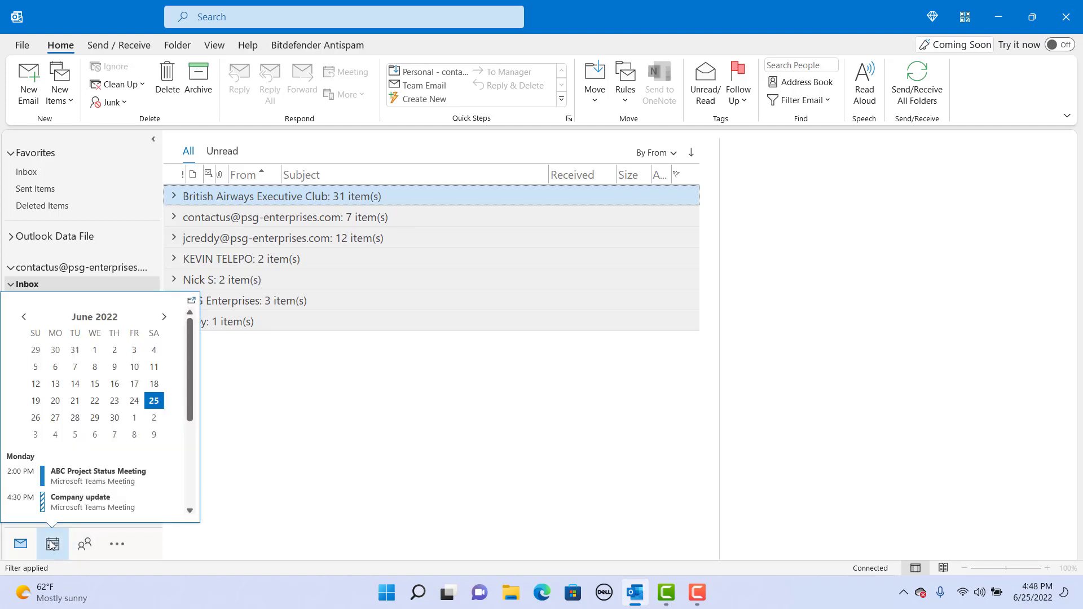
{"action": "left_click", "coordinate": [53, 544]}
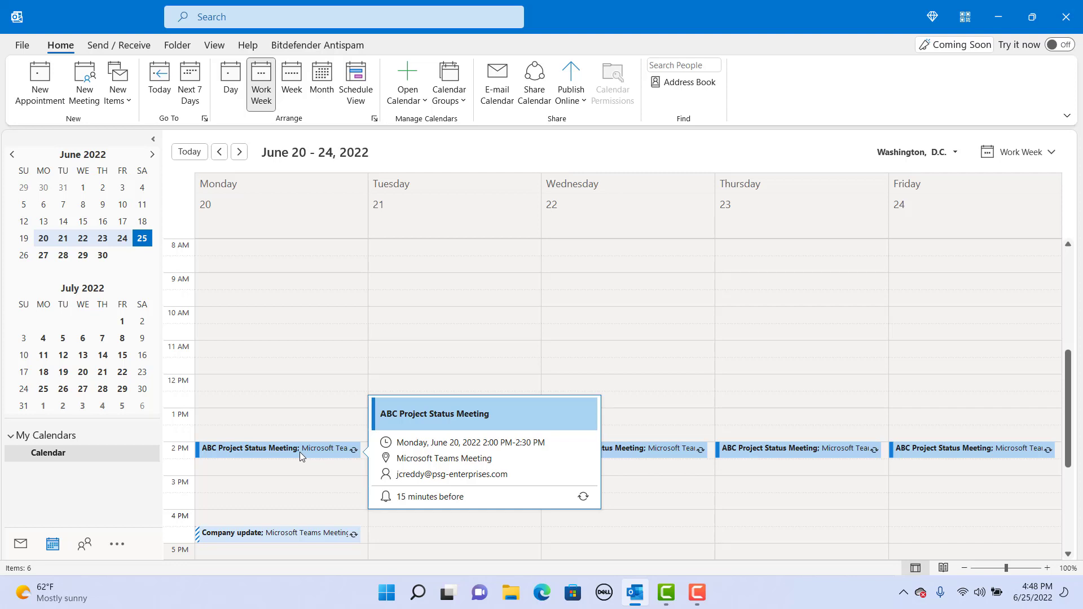
Reach the calendar view's Conditional Formatting rules via View Settings; the rule list is empty.
{"action": "left_click", "coordinate": [214, 45]}
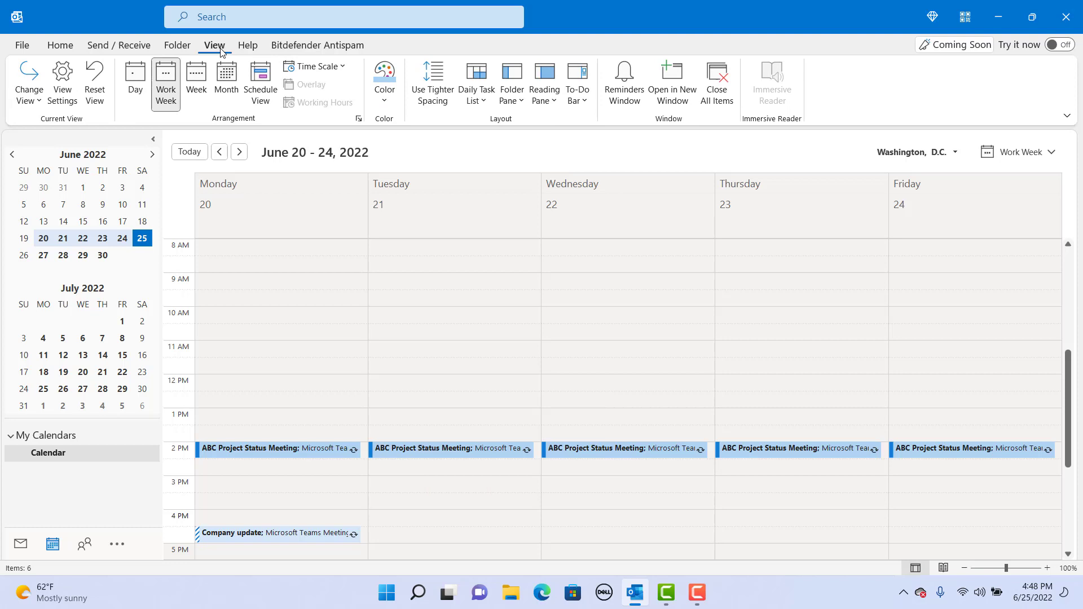
{"action": "left_click", "coordinate": [61, 81]}
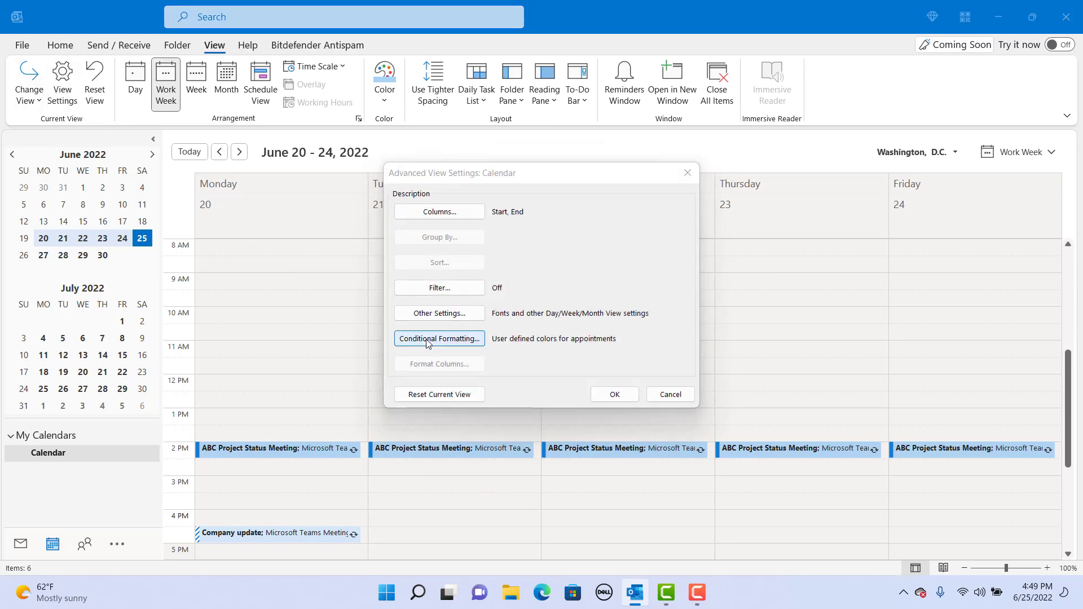
{"action": "left_click", "coordinate": [439, 338]}
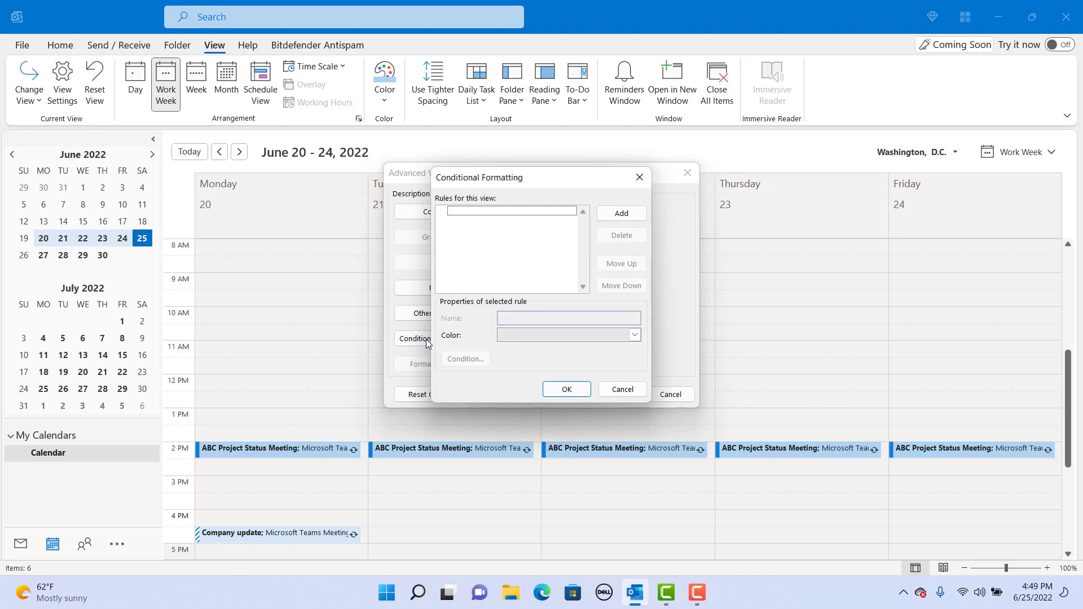
Add a formatting rule named 'Imp Mtgs' with red as its colour.
{"action": "left_click", "coordinate": [619, 213]}
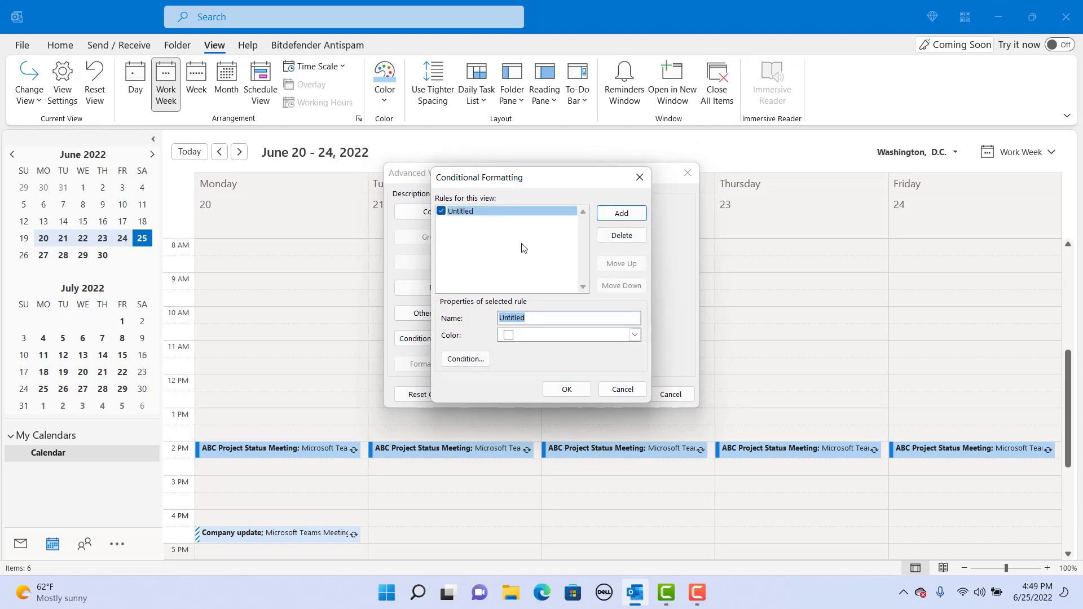
{"action": "mouse_move", "coordinate": [530, 332]}
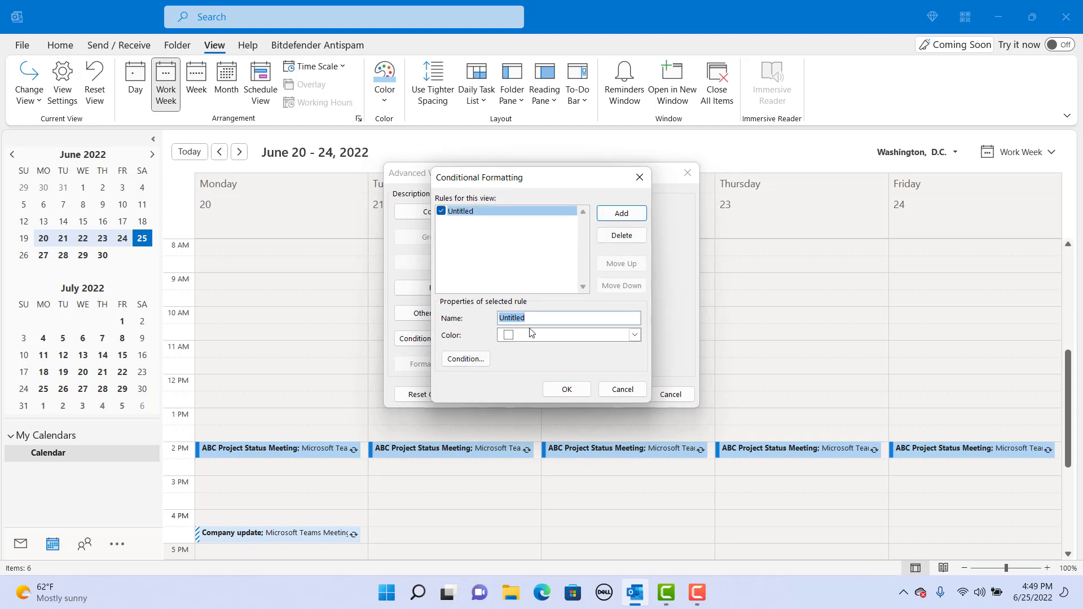
{"action": "type", "text": "Imp Mtgs"}
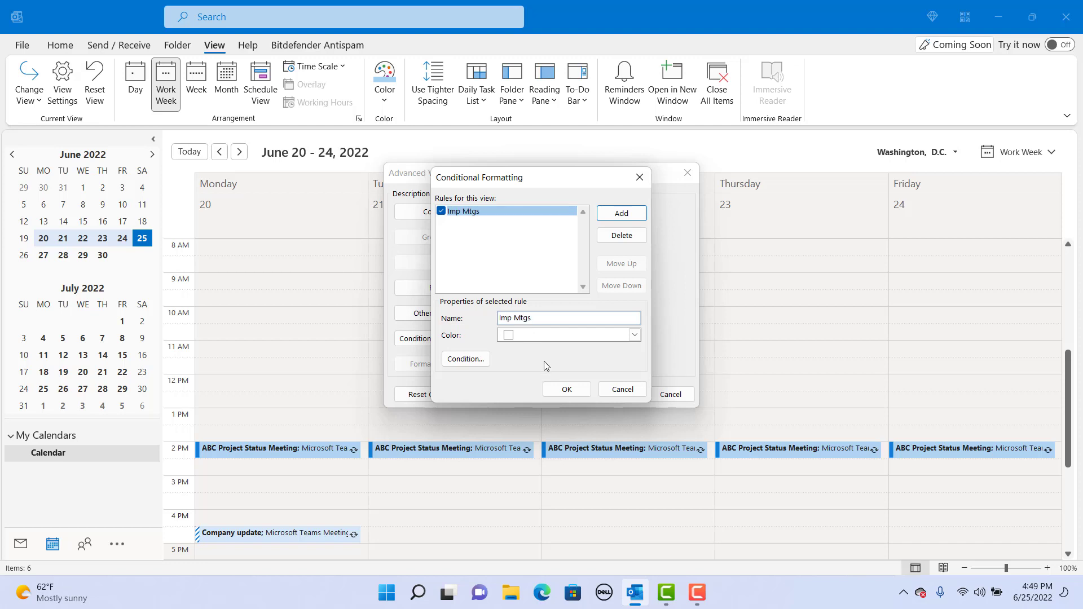
{"action": "left_click", "coordinate": [632, 335]}
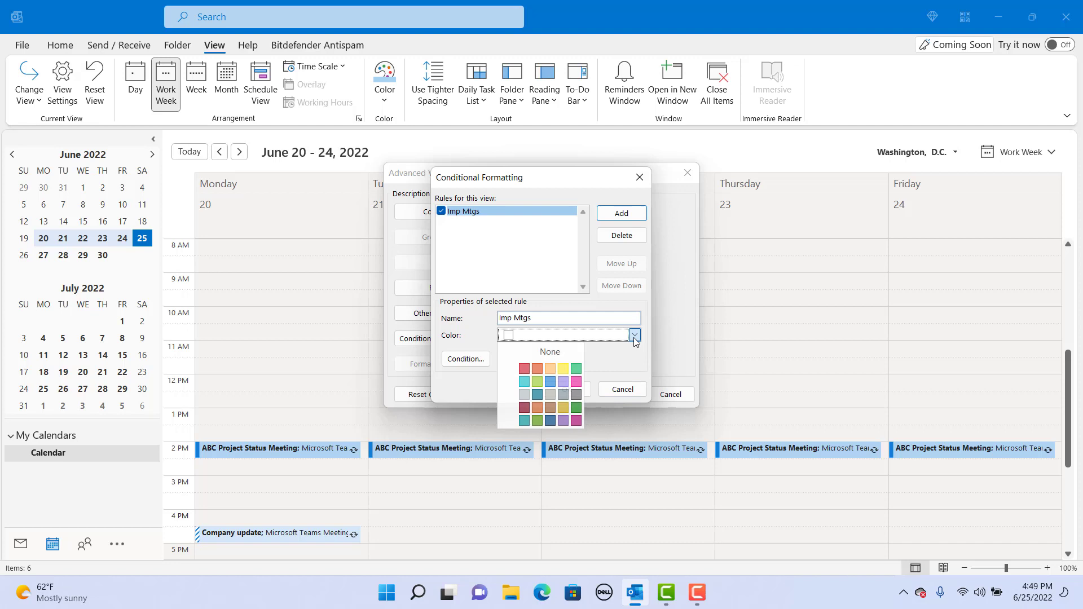
{"action": "left_click", "coordinate": [524, 368]}
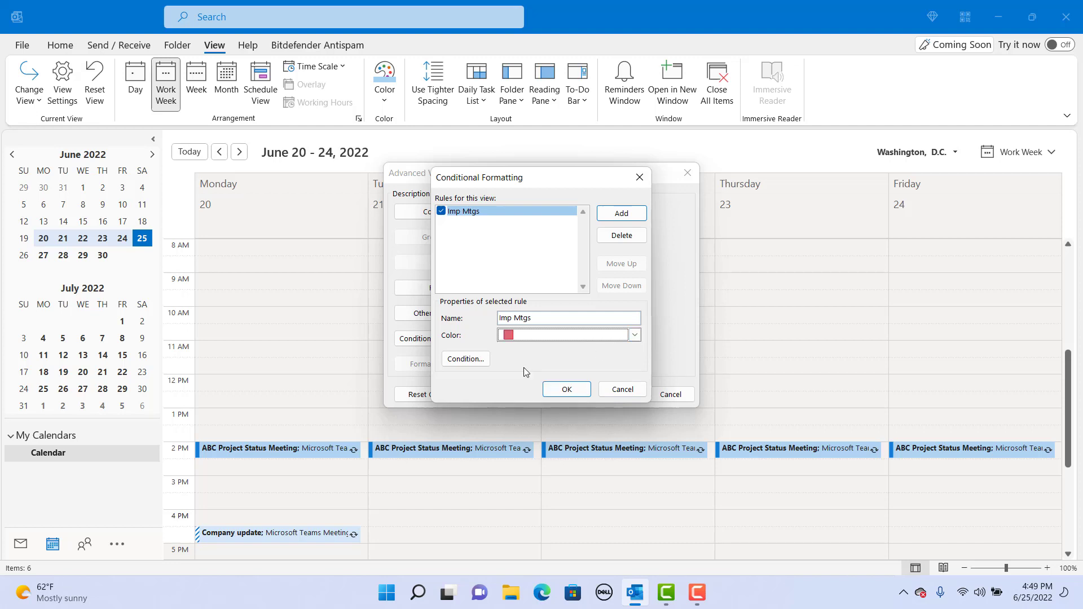
{"action": "mouse_move", "coordinate": [496, 362]}
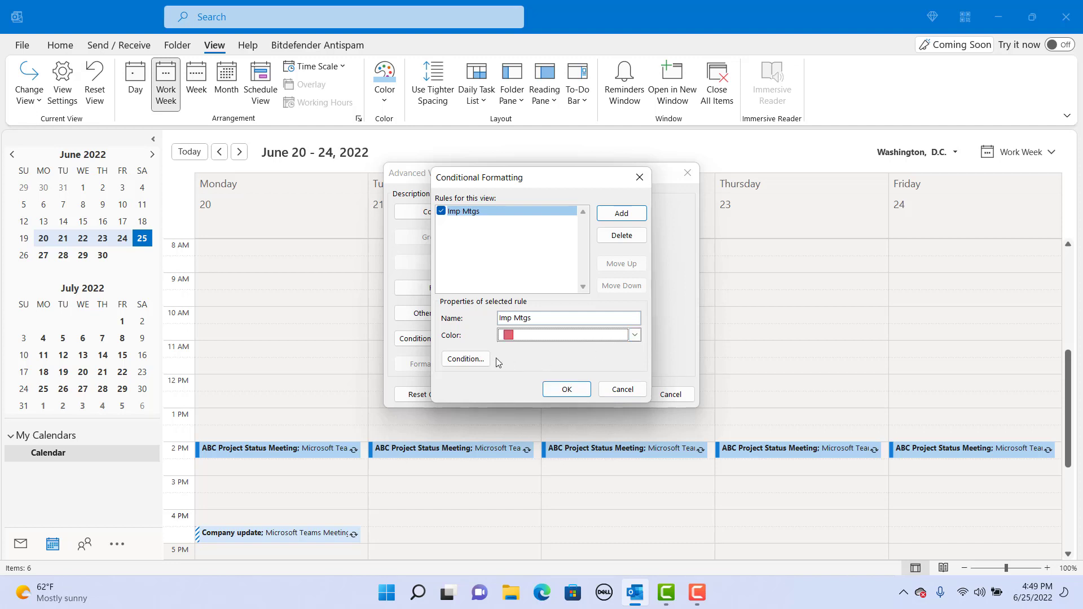
Make Imp Mtgs match subjects containing 'ABC Project Status' and save the rules.
{"action": "left_click", "coordinate": [465, 359]}
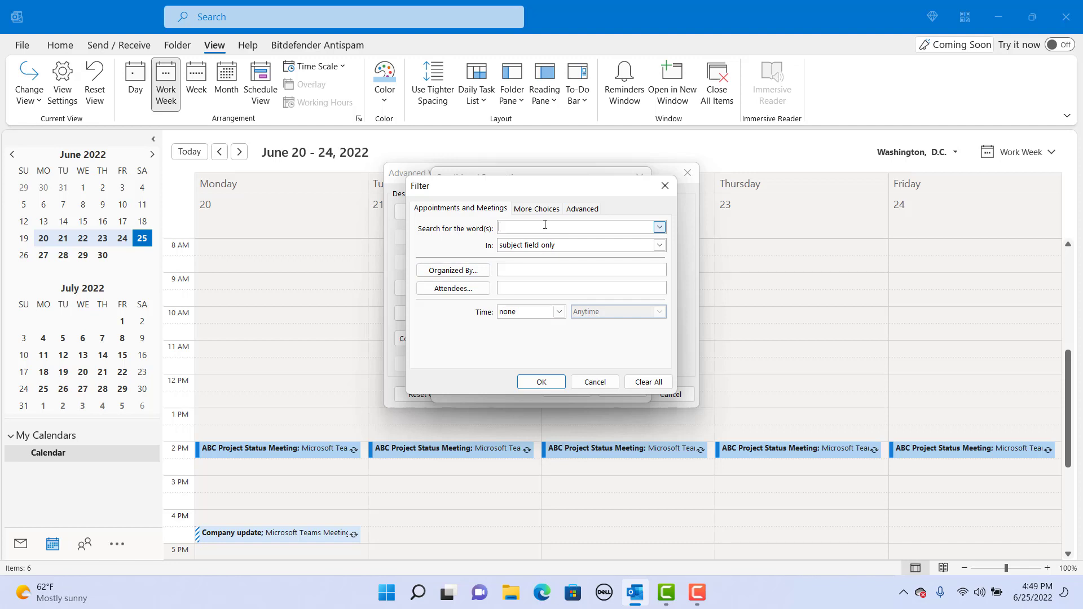
{"action": "type", "text": "ABC Project Status"}
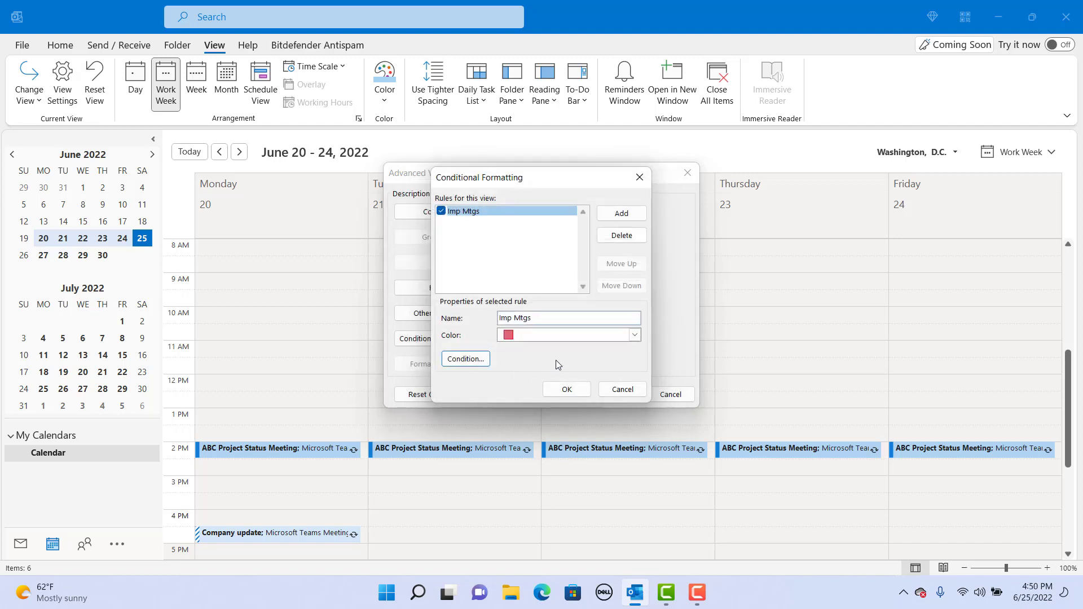
{"action": "left_click", "coordinate": [565, 390]}
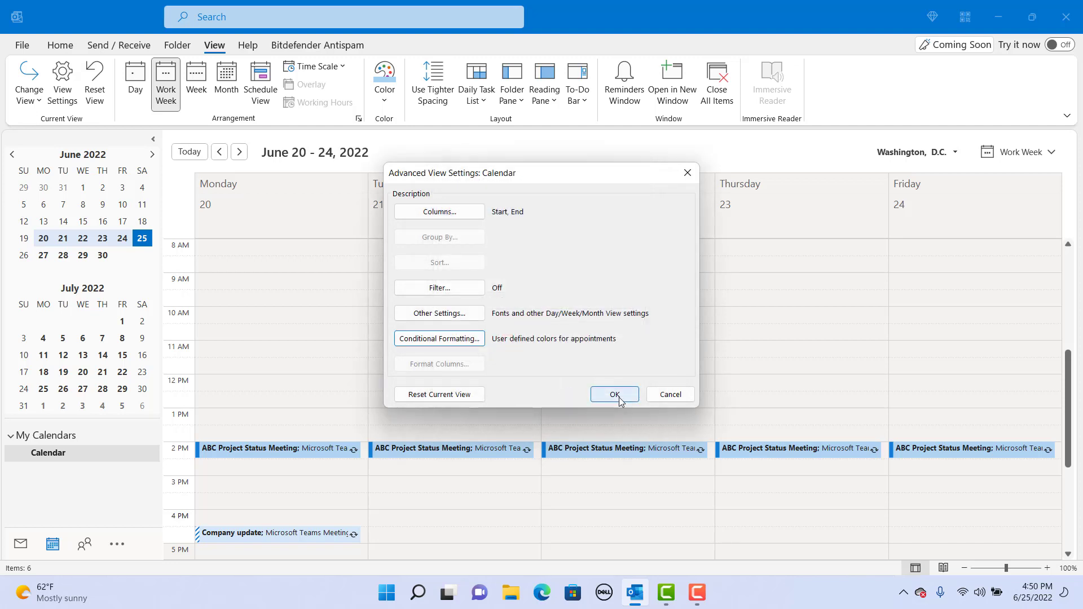
{"action": "left_click", "coordinate": [614, 395]}
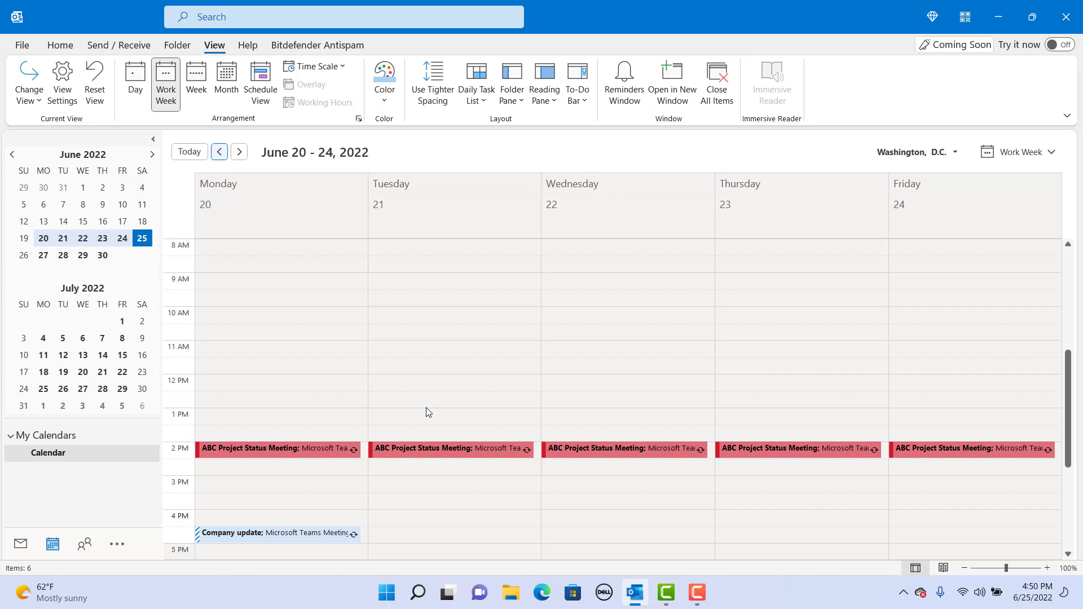
Reopen the Conditional Formatting rules, now listing the red Imp Mtgs rule.
{"action": "left_click", "coordinate": [62, 81]}
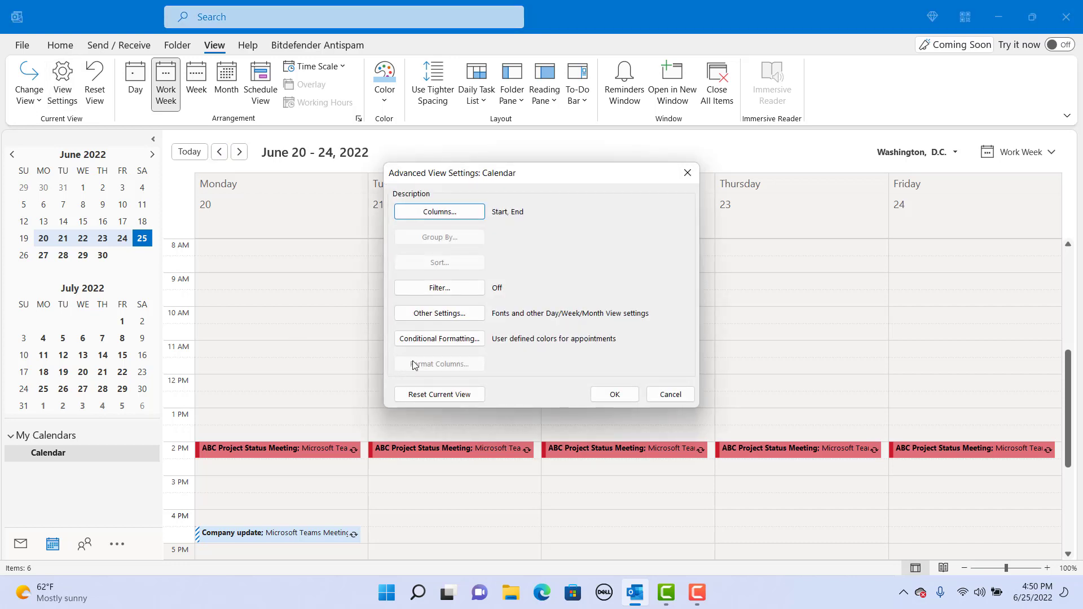
{"action": "left_click", "coordinate": [439, 338]}
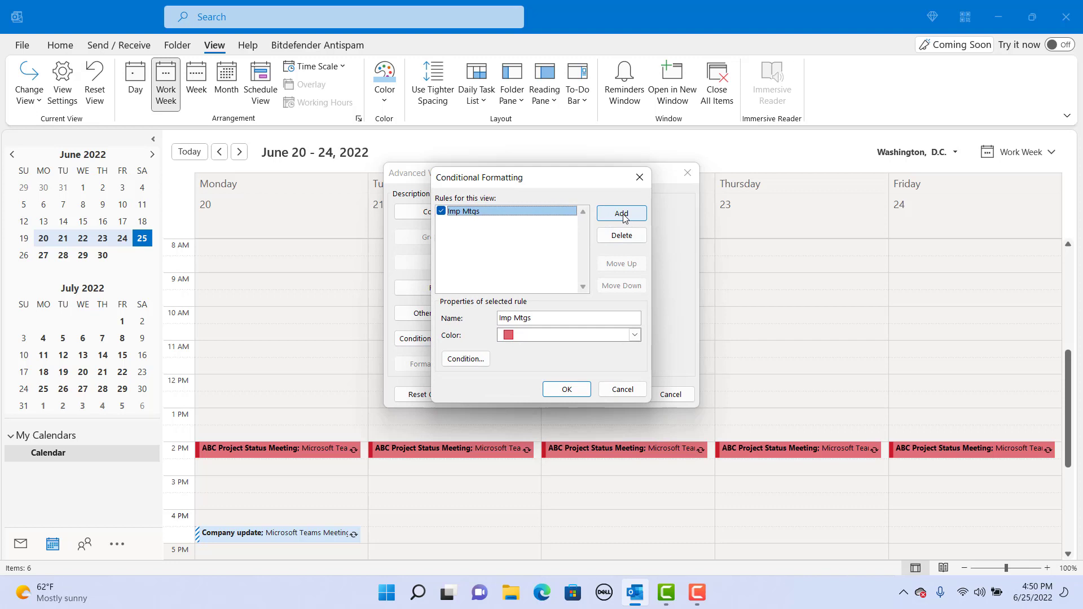
Add a second rule named 'Tentative' with yellow as its colour.
{"action": "left_click", "coordinate": [619, 214]}
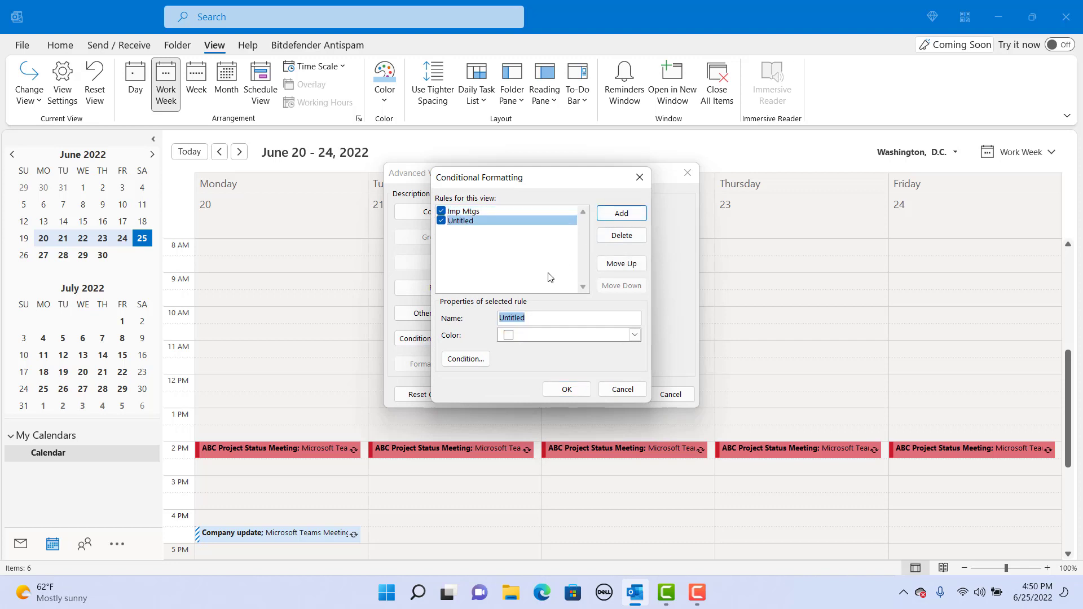
{"action": "type", "text": "Tentative"}
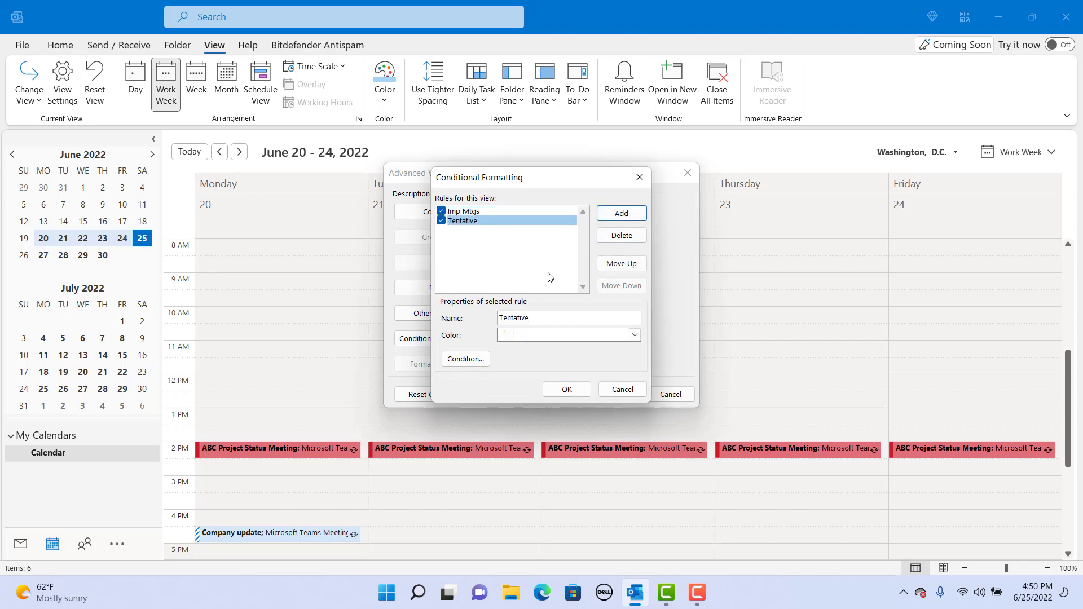
{"action": "left_click", "coordinate": [633, 335]}
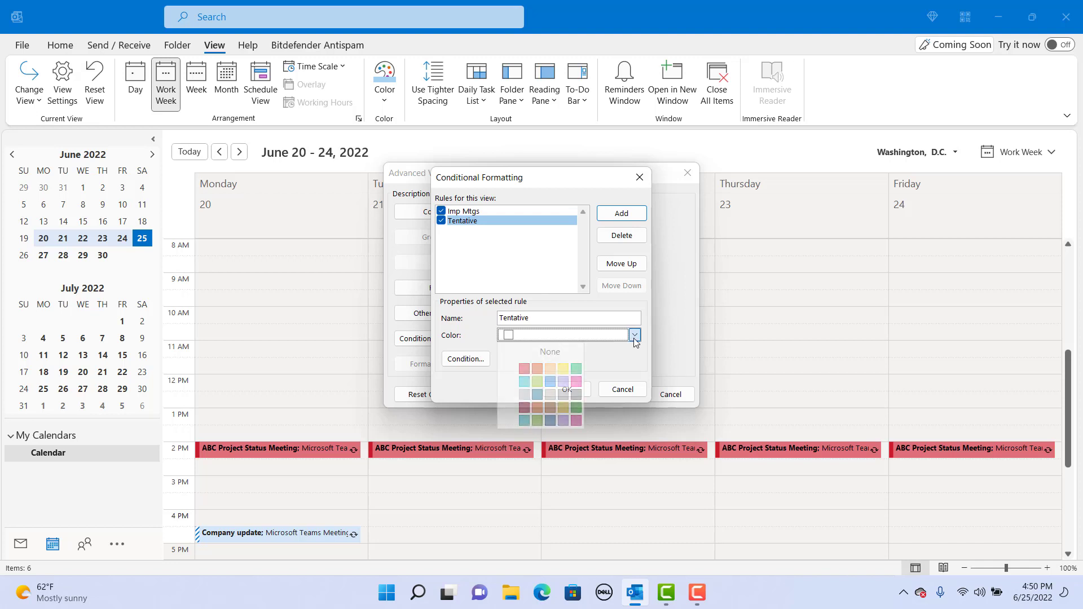
{"action": "mouse_move", "coordinate": [564, 369]}
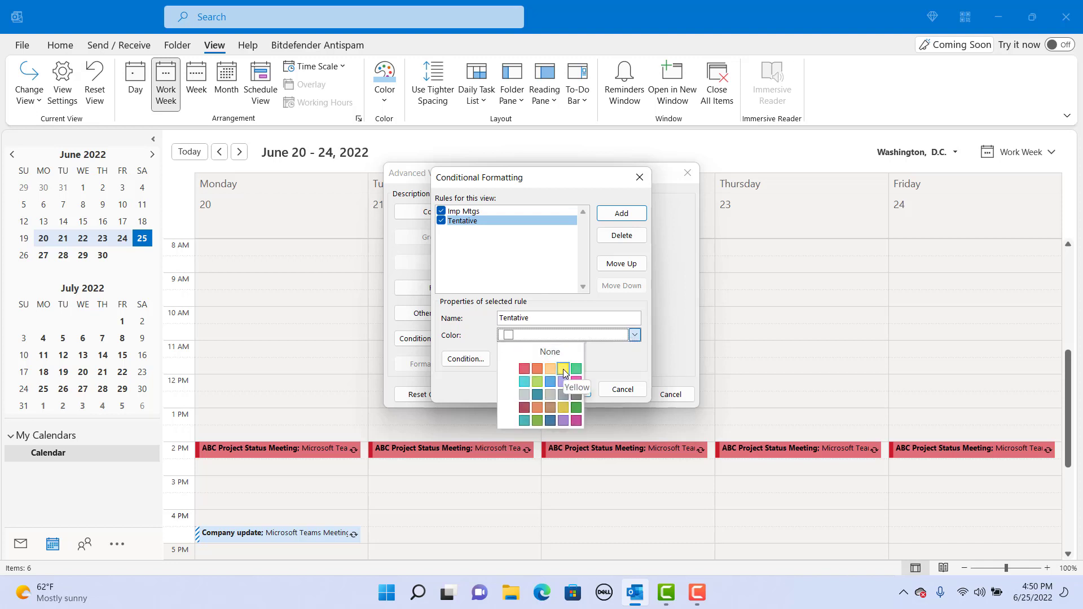
{"action": "left_click", "coordinate": [563, 369]}
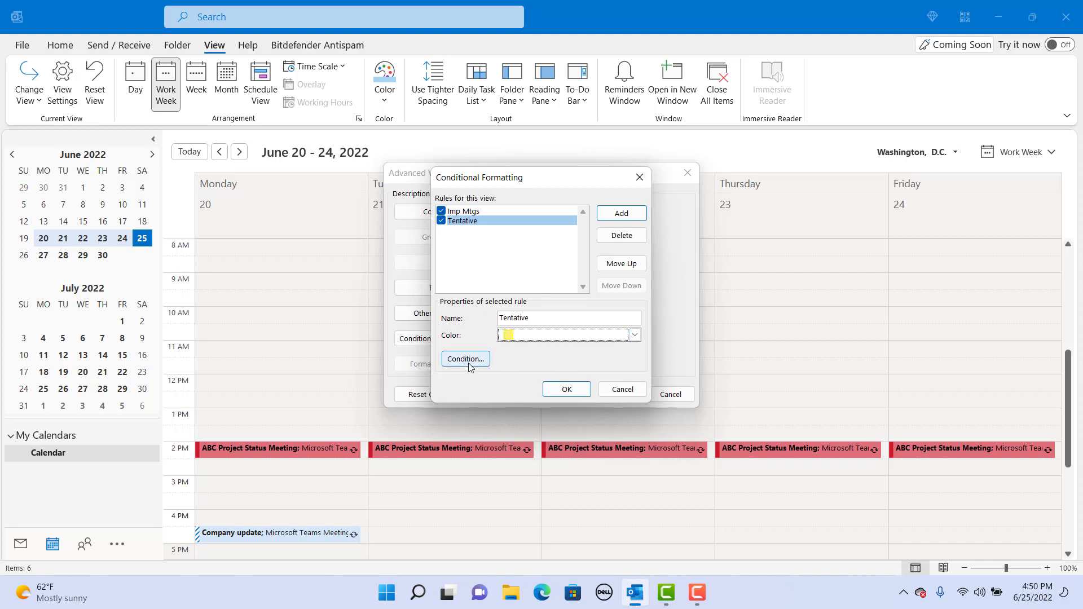
Give the Tentative rule the advanced criterion Show Time As equals Tentative.
{"action": "left_click", "coordinate": [464, 359]}
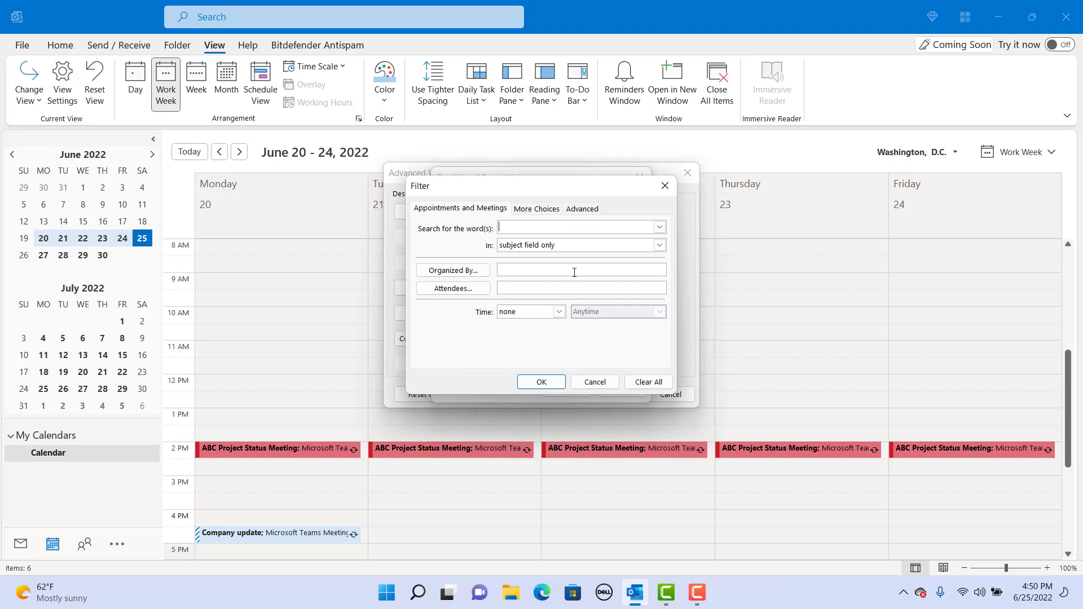
{"action": "left_click", "coordinate": [582, 208]}
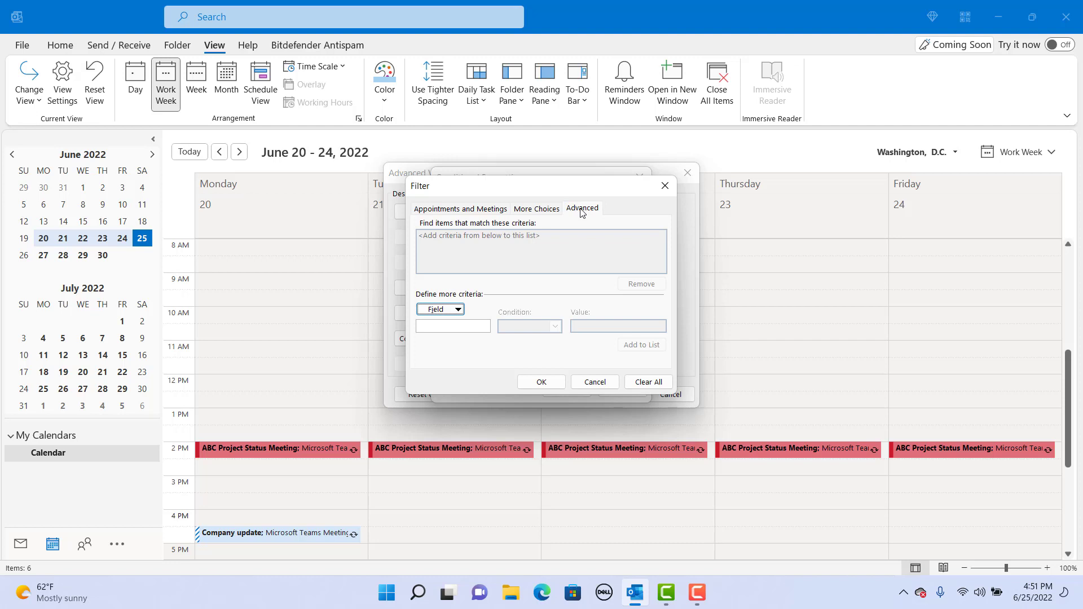
{"action": "mouse_move", "coordinate": [577, 217]}
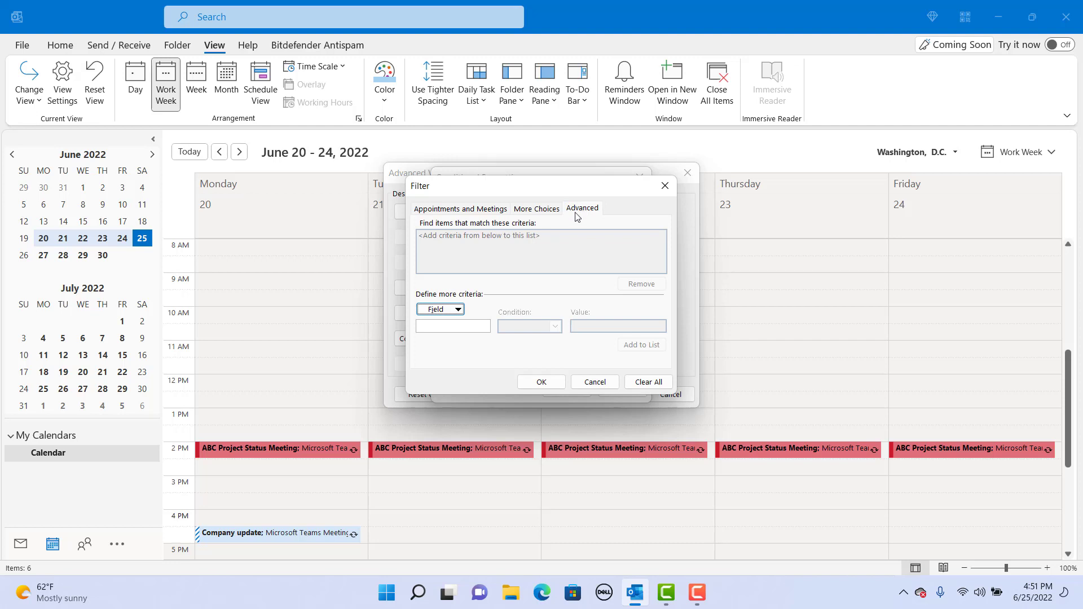
{"action": "left_click", "coordinate": [441, 309]}
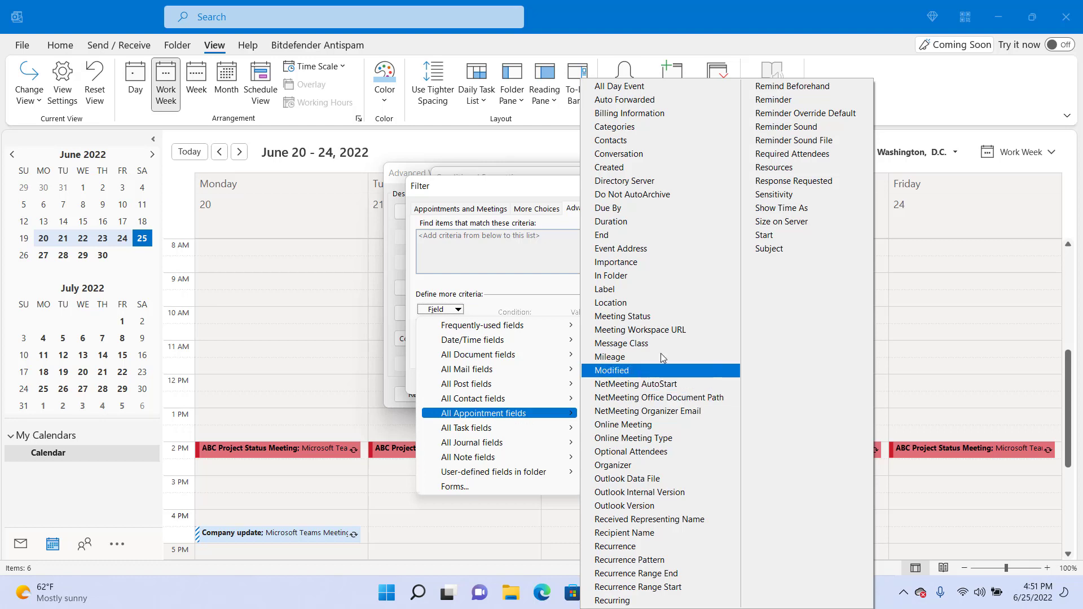
{"action": "left_click", "coordinate": [781, 207]}
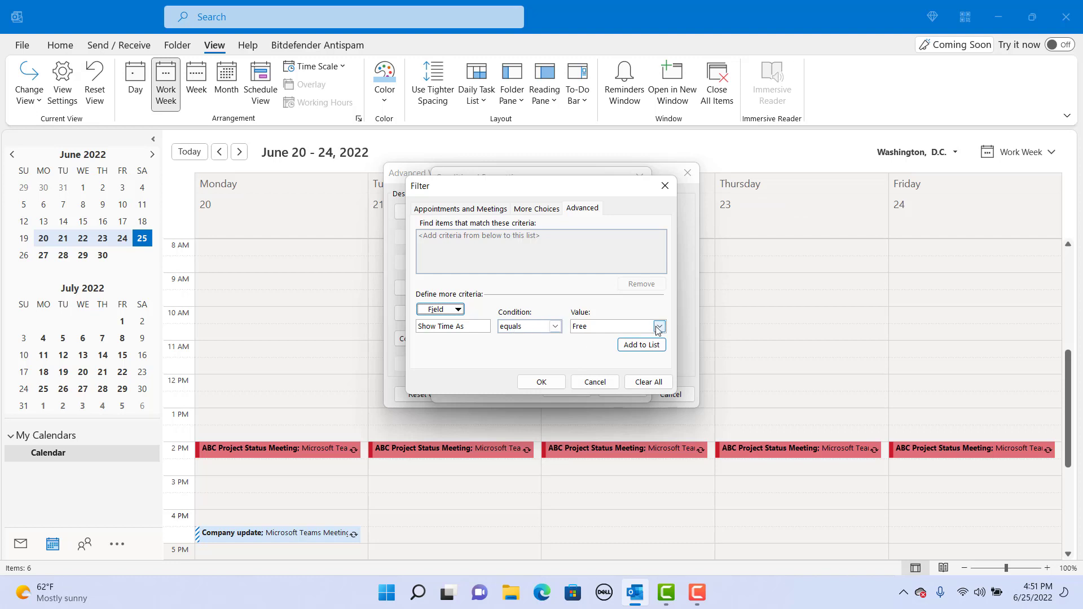
{"action": "mouse_move", "coordinate": [660, 332]}
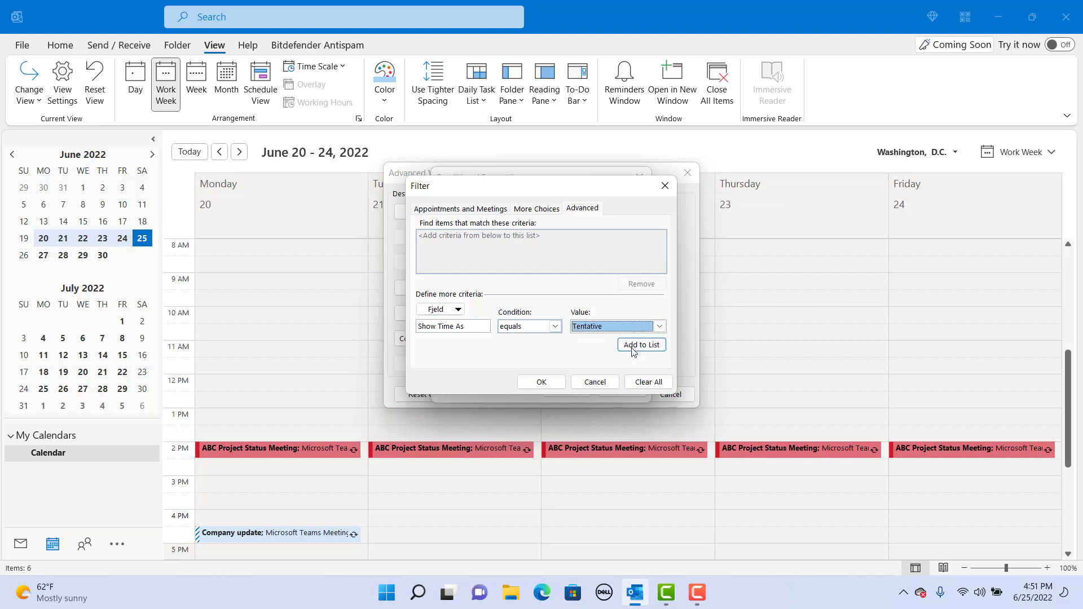
{"action": "mouse_move", "coordinate": [607, 356]}
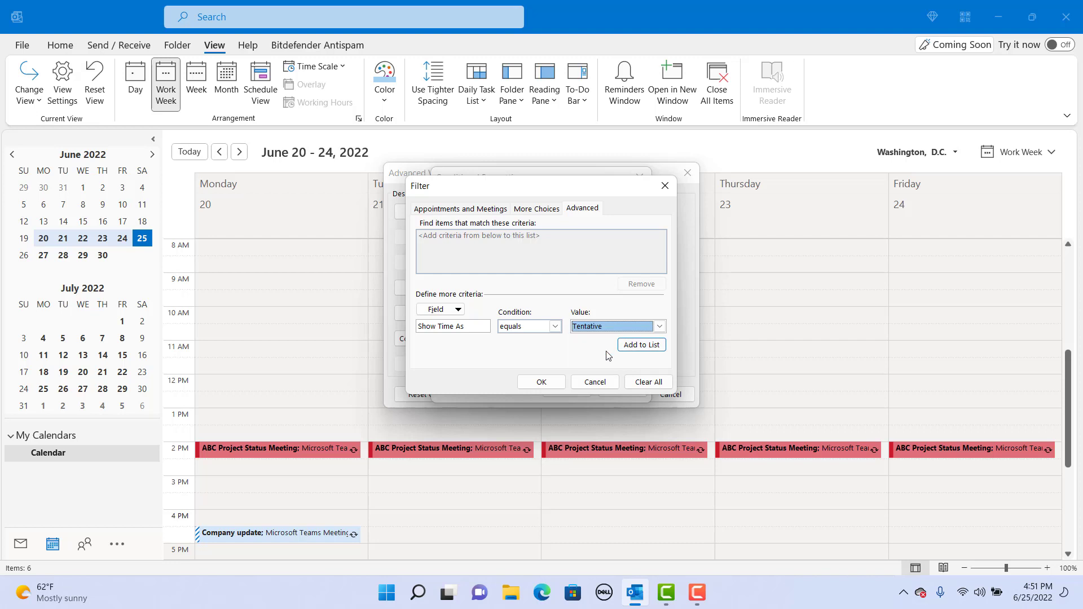
{"action": "left_click", "coordinate": [639, 345]}
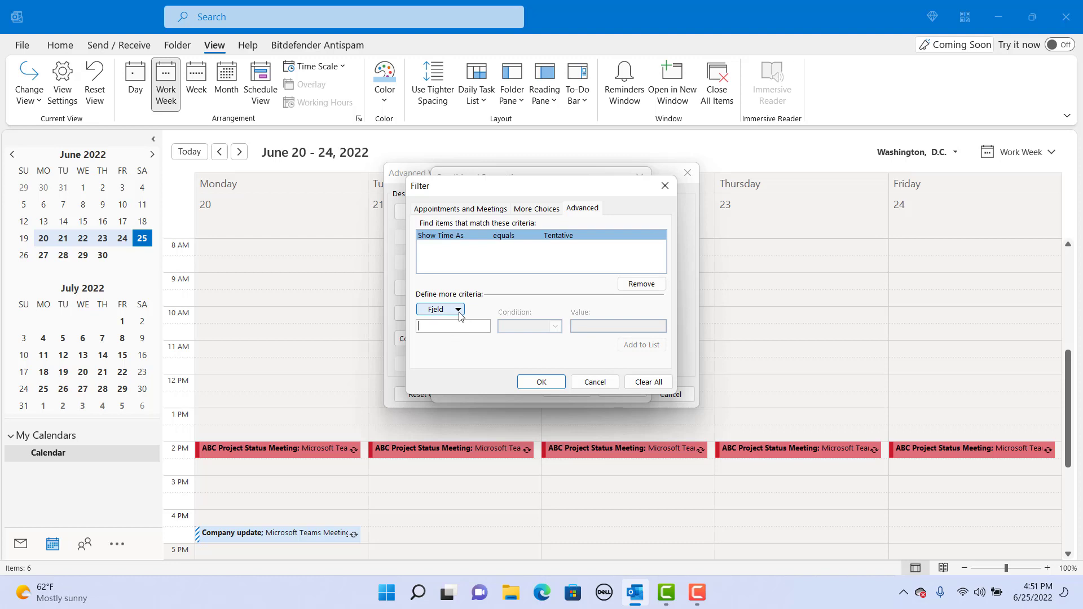
{"action": "left_click", "coordinate": [441, 309]}
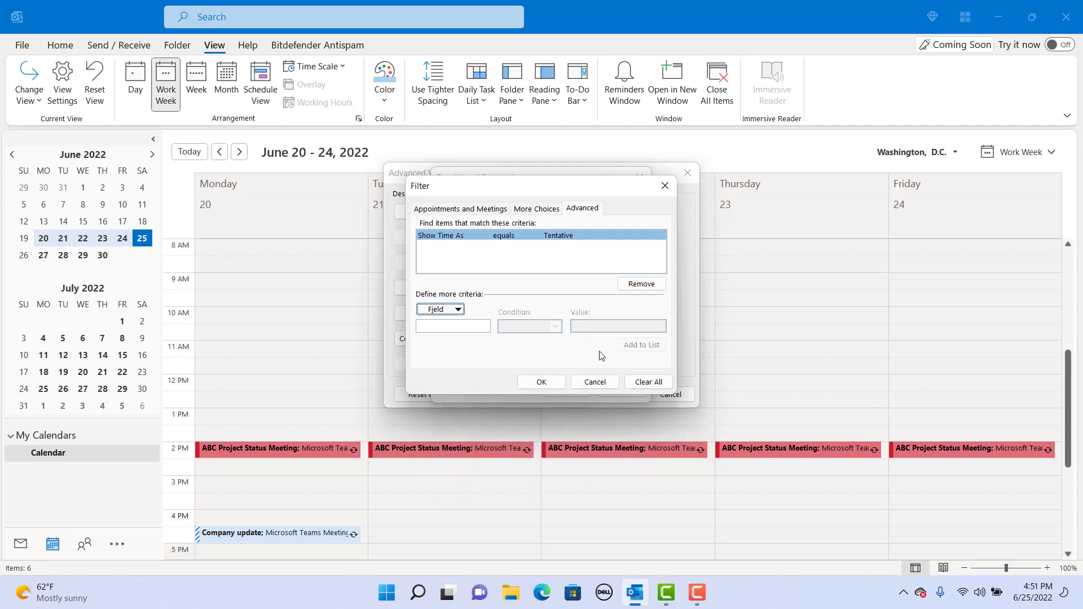
{"action": "mouse_move", "coordinate": [568, 356]}
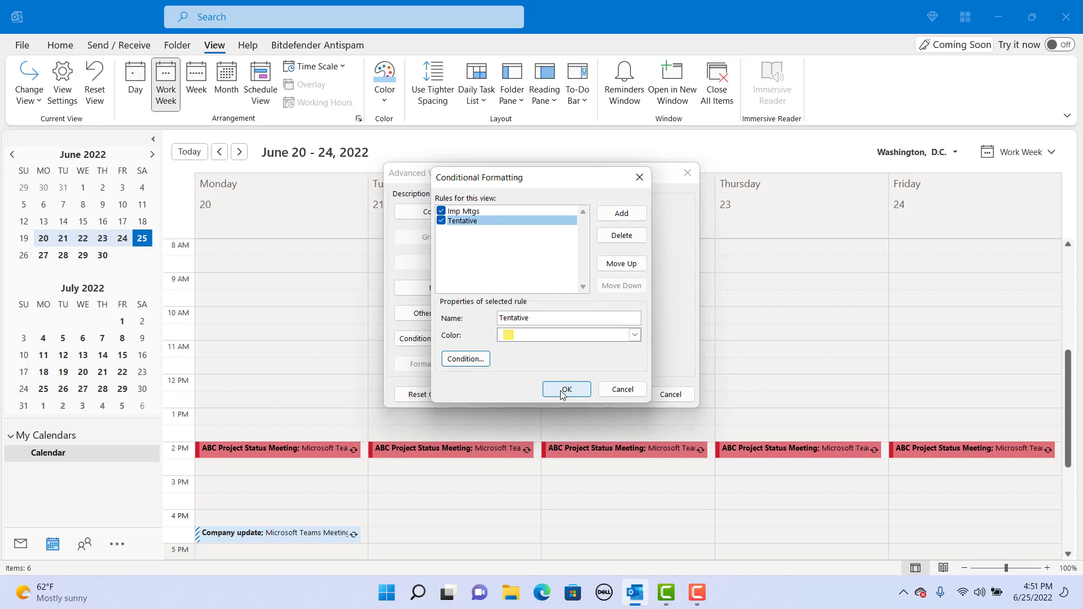
Apply the rules so Company update meetings show yellow, then view the week of July 4–8, 2022.
{"action": "left_click", "coordinate": [565, 389]}
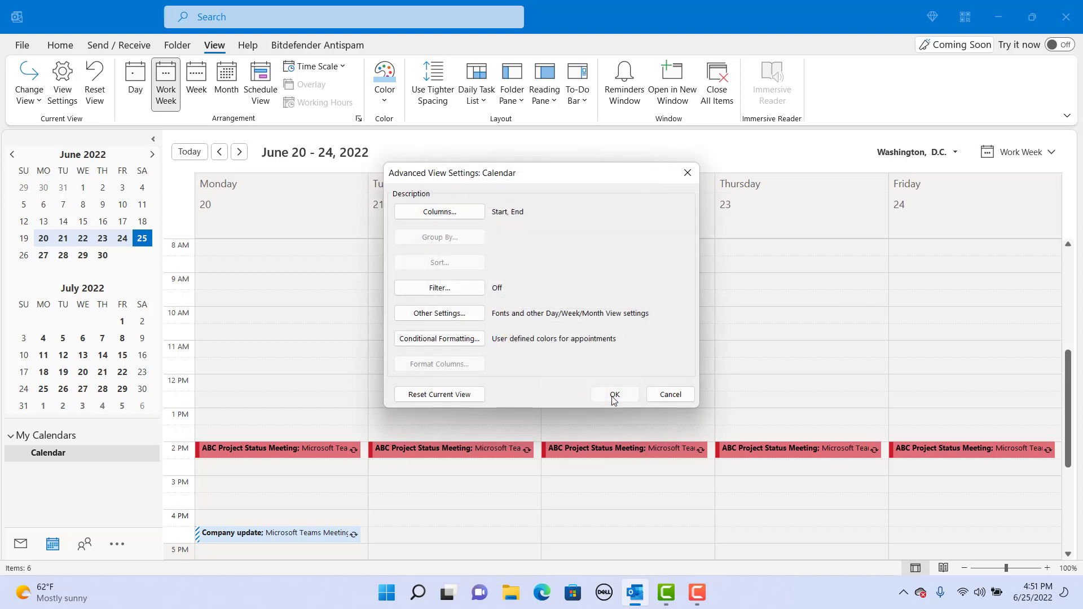
{"action": "left_click", "coordinate": [612, 393]}
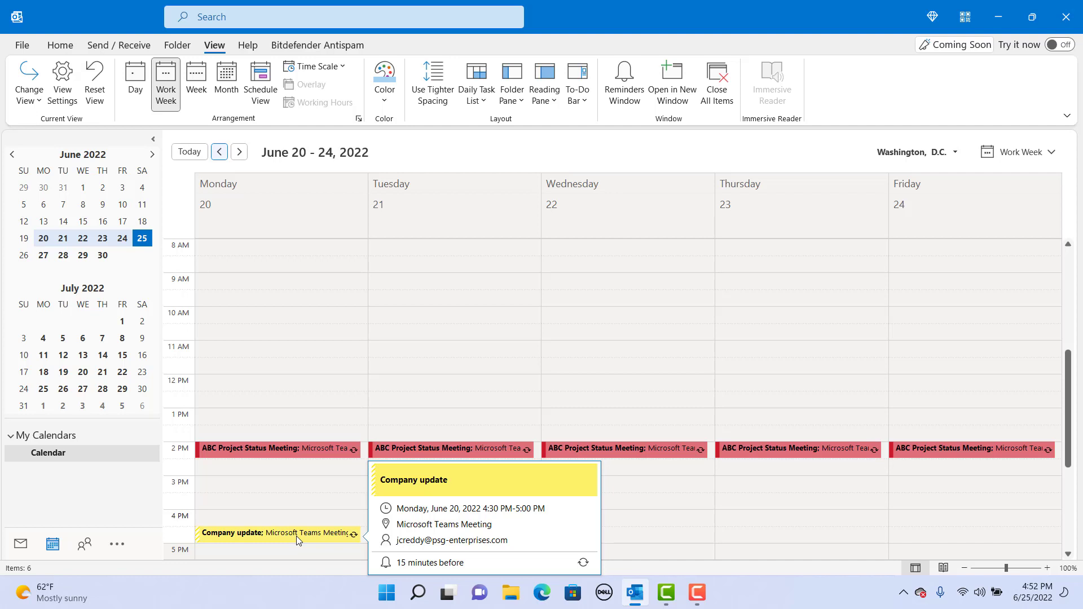
{"action": "left_click", "coordinate": [239, 151]}
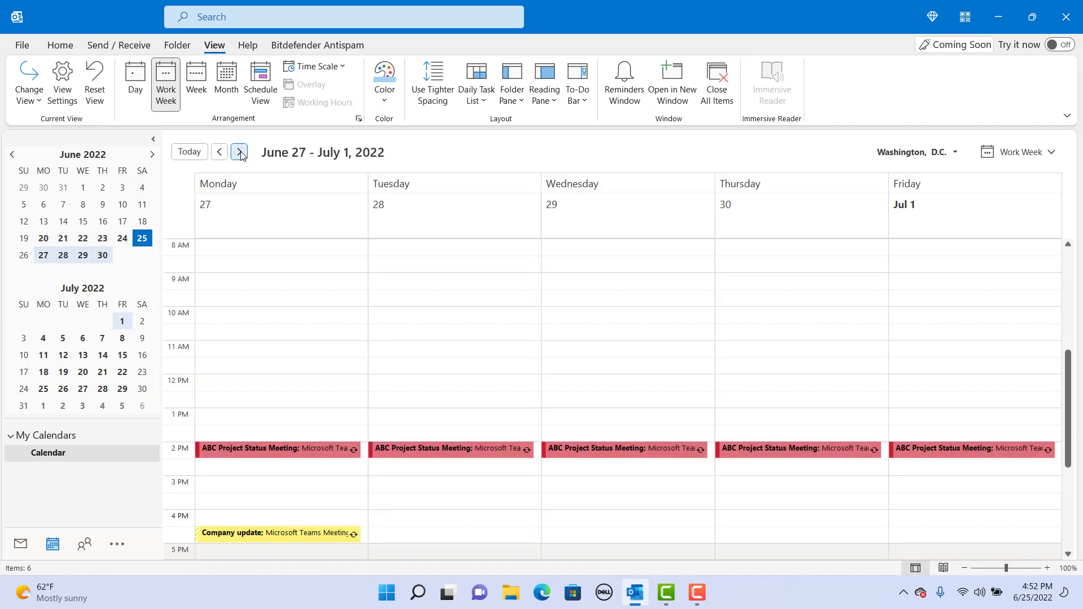
{"action": "left_click", "coordinate": [239, 152]}
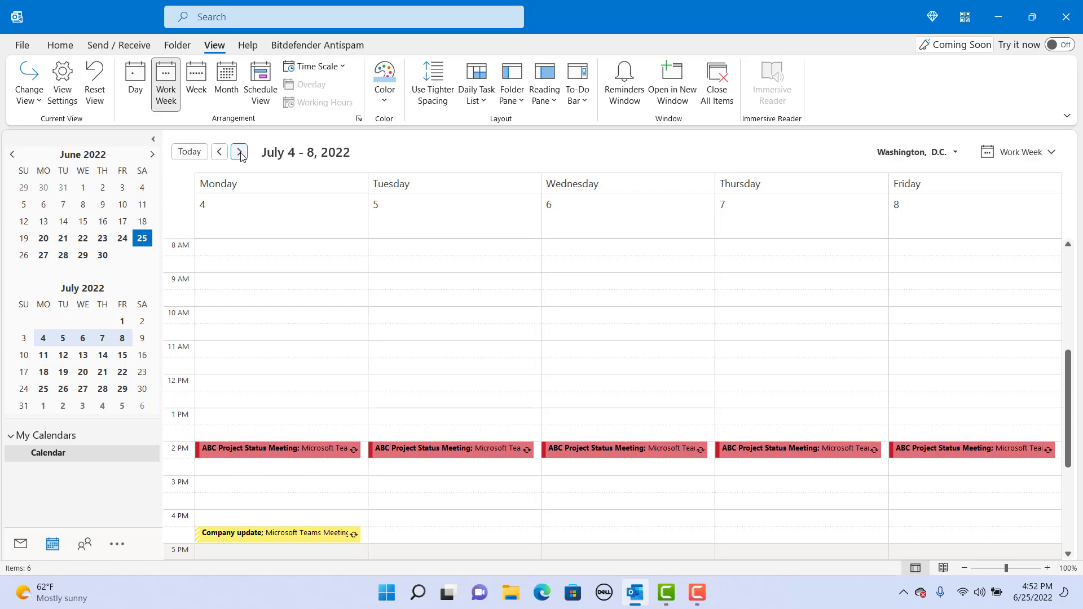